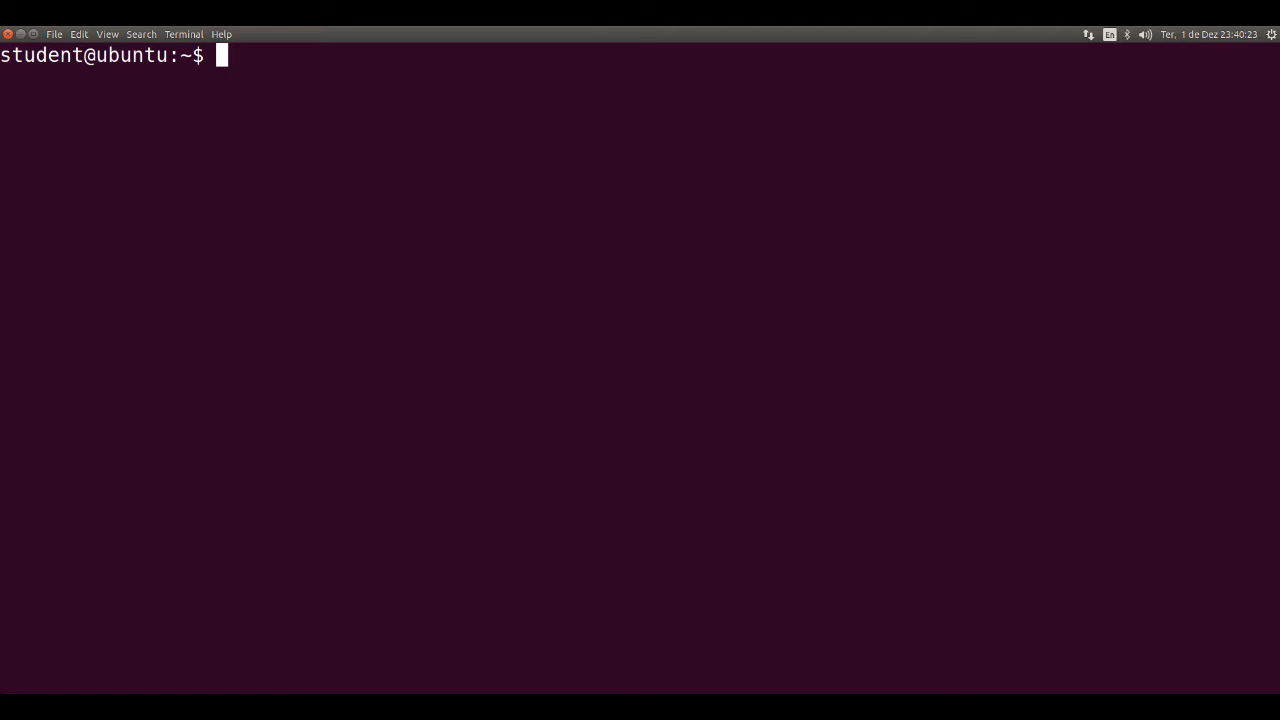
- Run fuser alone for its usage help, then fuser . to list processes using the home directory
{"action": "type", "text": "fuser"}
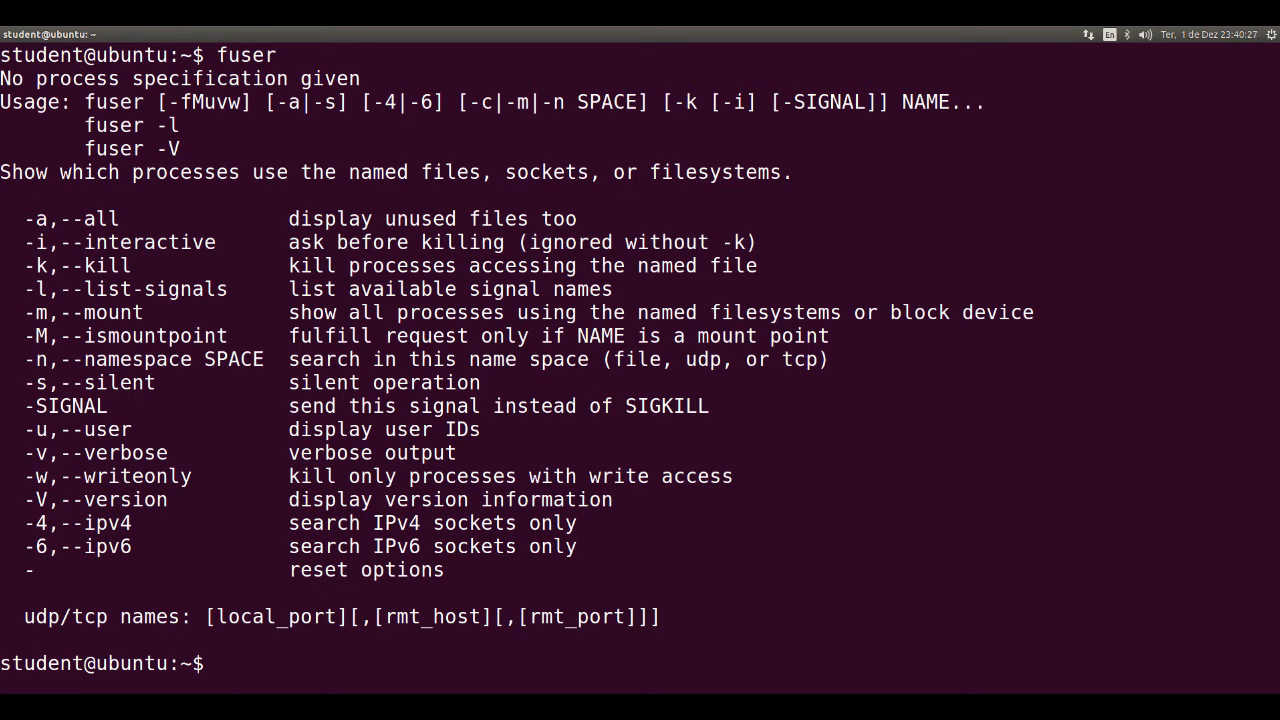
{"action": "type", "text": "fuser"}
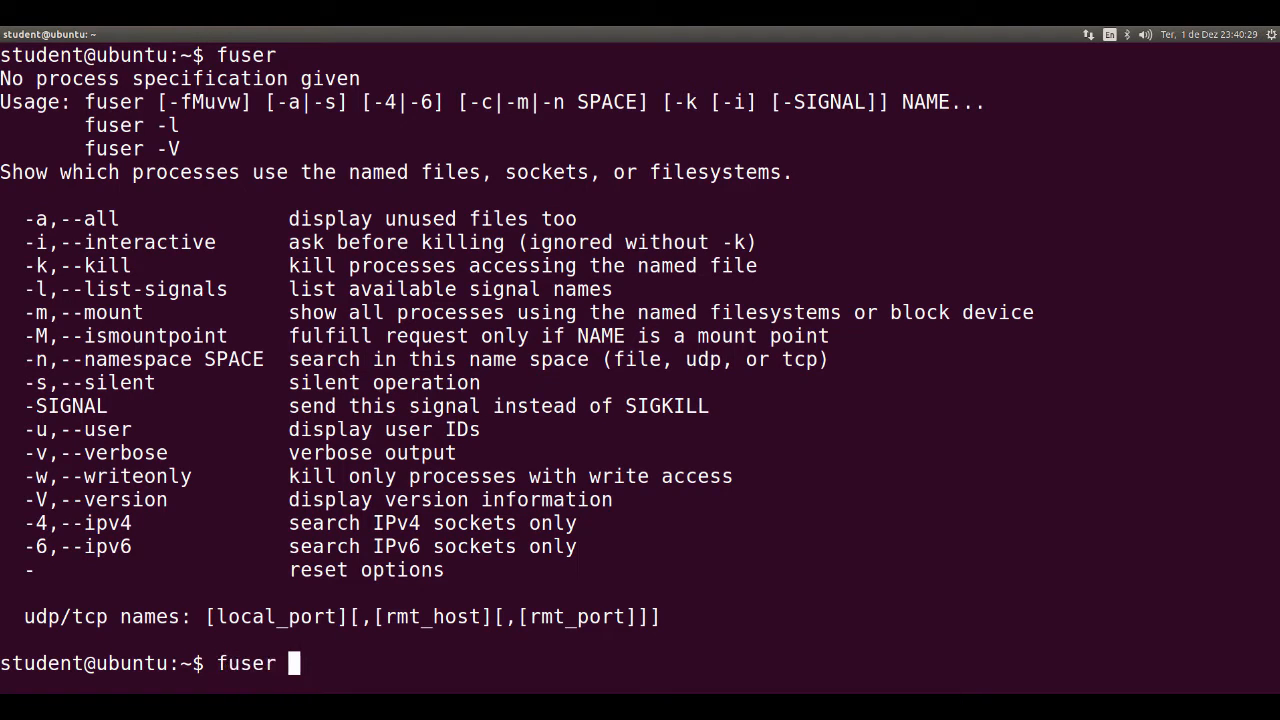
{"action": "type", "text": "."}
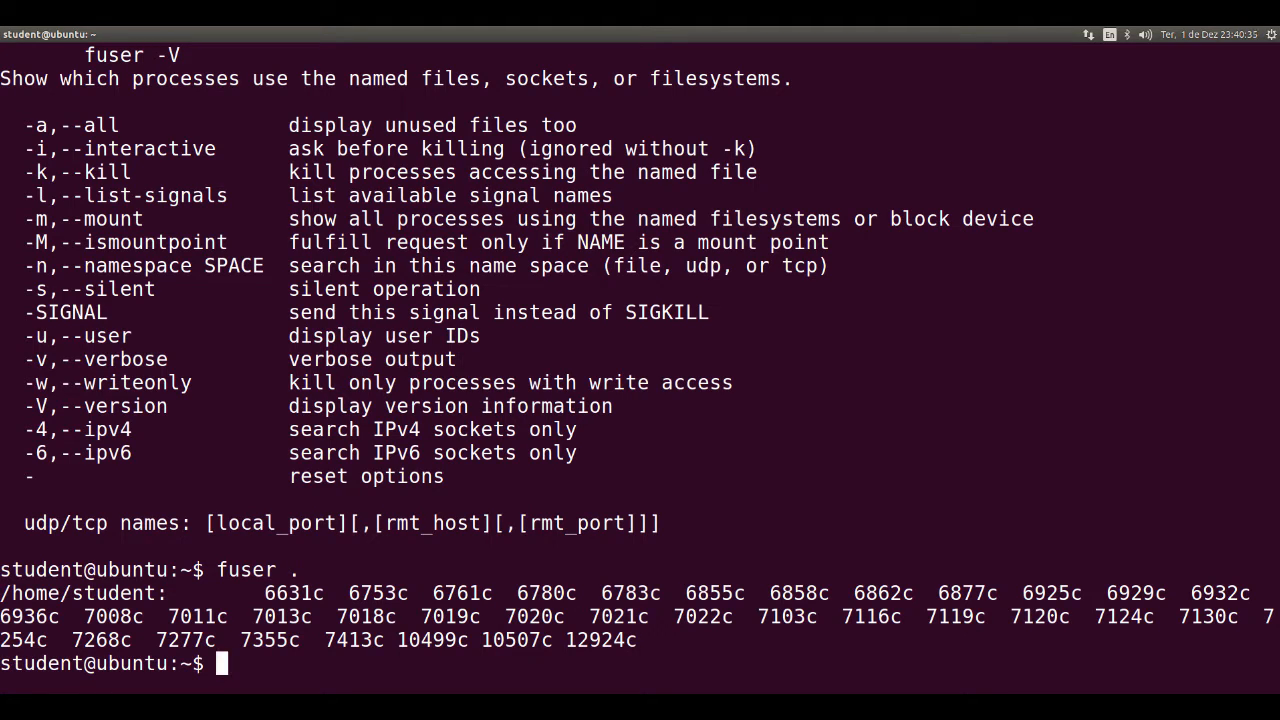
- Run fuser -v . to list each process's user, PID, access and command for the home directory
{"action": "type", "text": "fuser"}
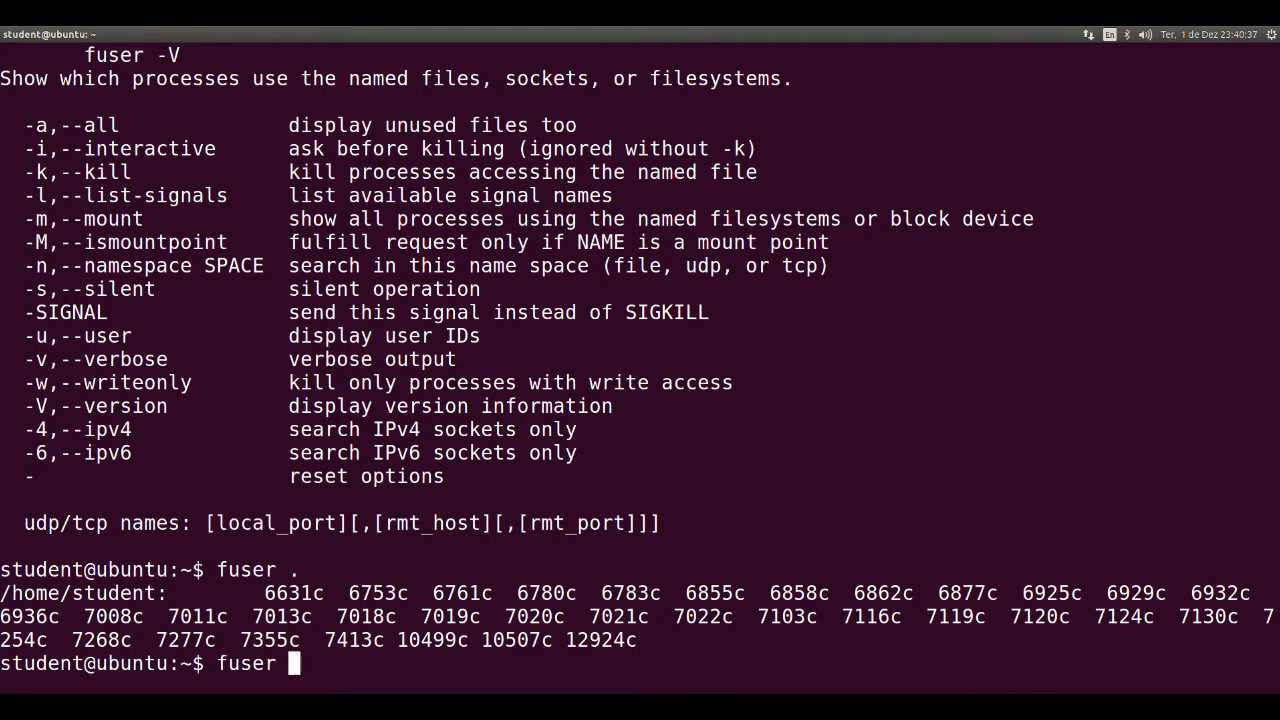
{"action": "type", "text": "-v"}
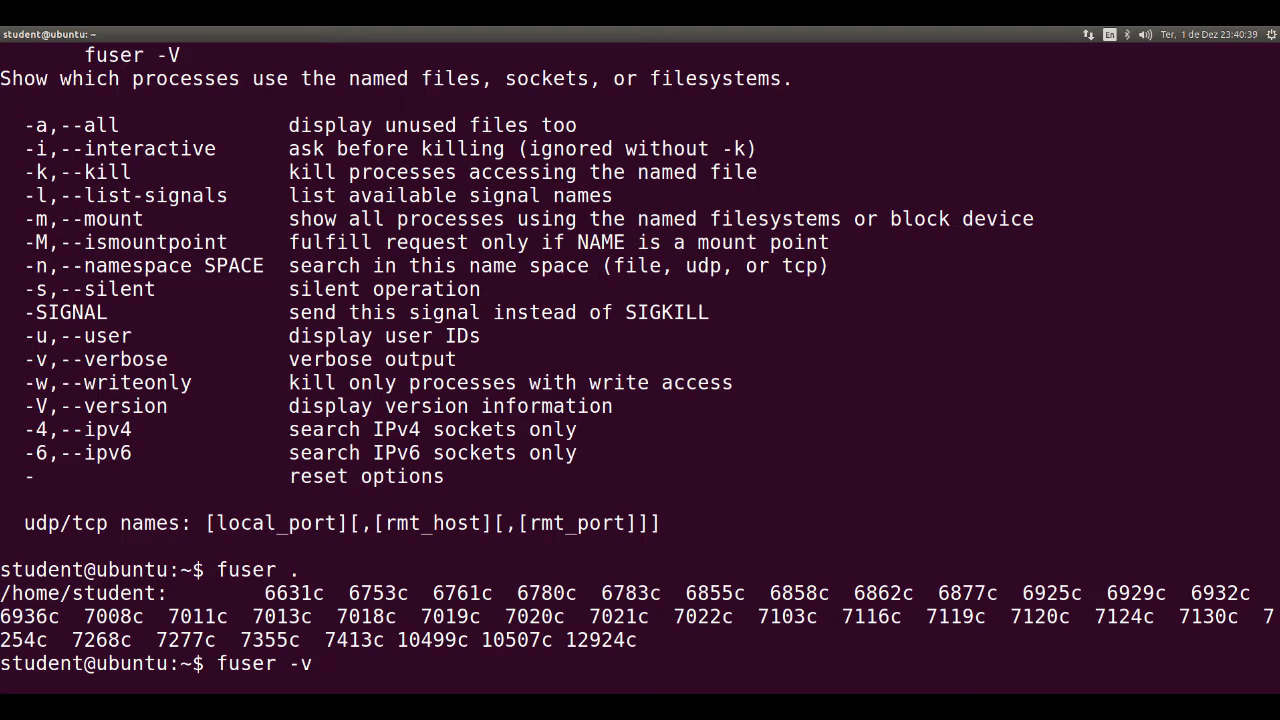
{"action": "type", "text": "."}
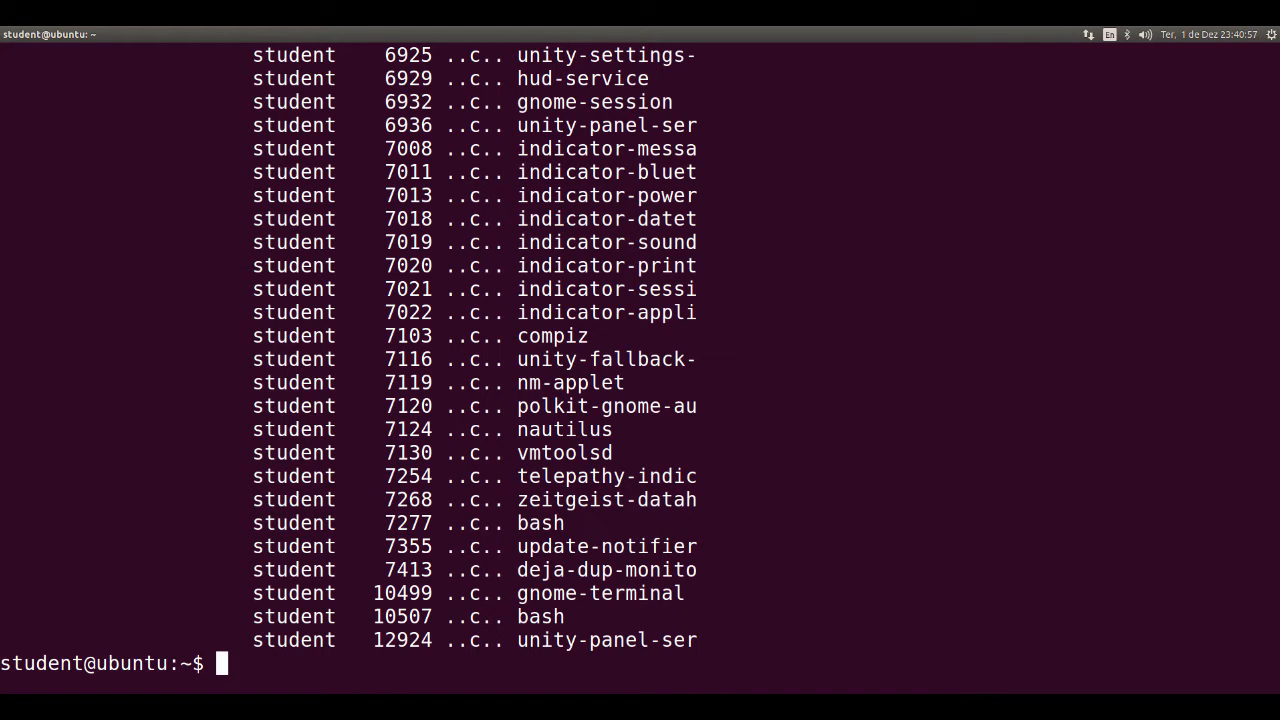
- Run sudo nohup nc -l -p 80 & to start a background netcat listener on port 80
{"action": "type", "text": "sudo"}
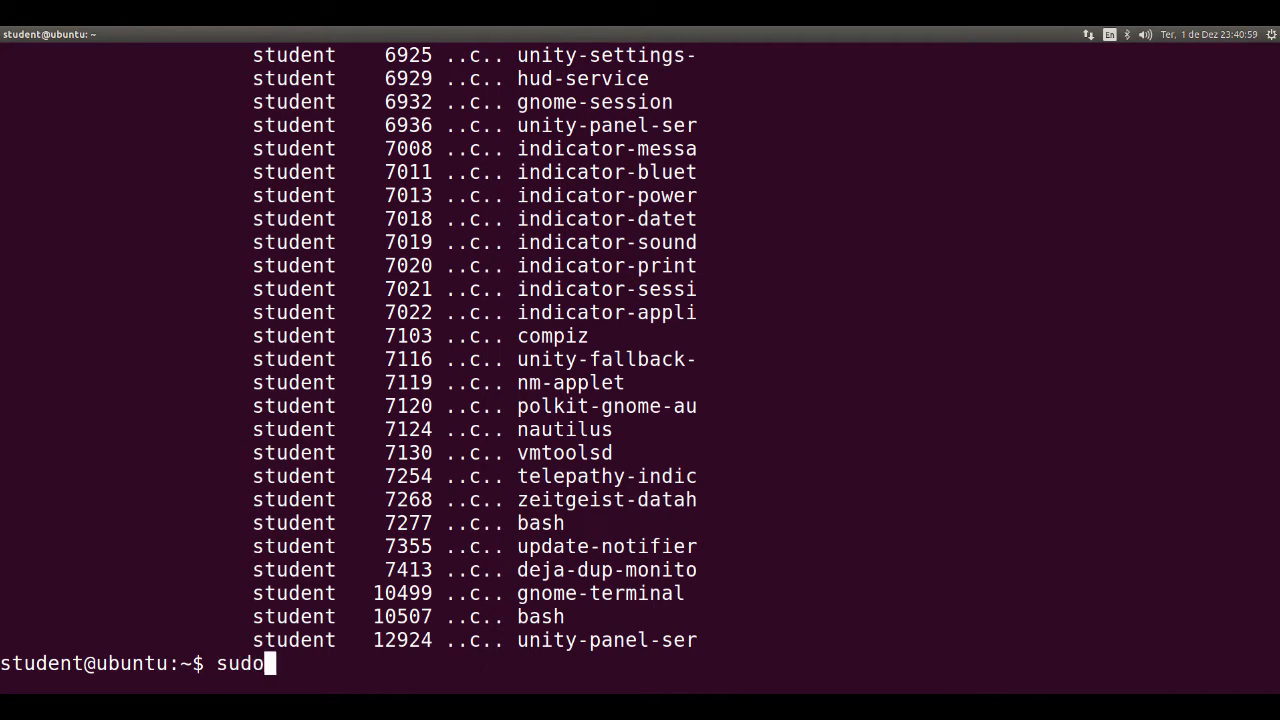
{"action": "type", "text": "nohup nc -l -"}
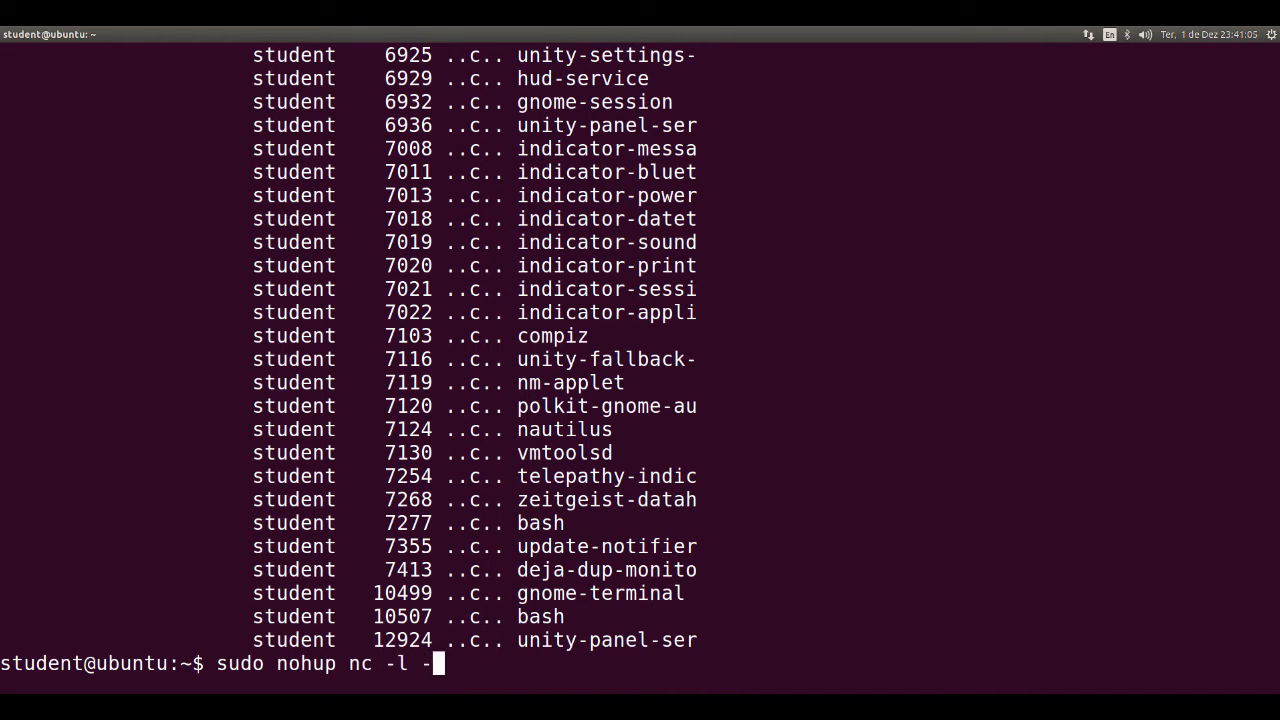
{"action": "type", "text": "p 80 &"}
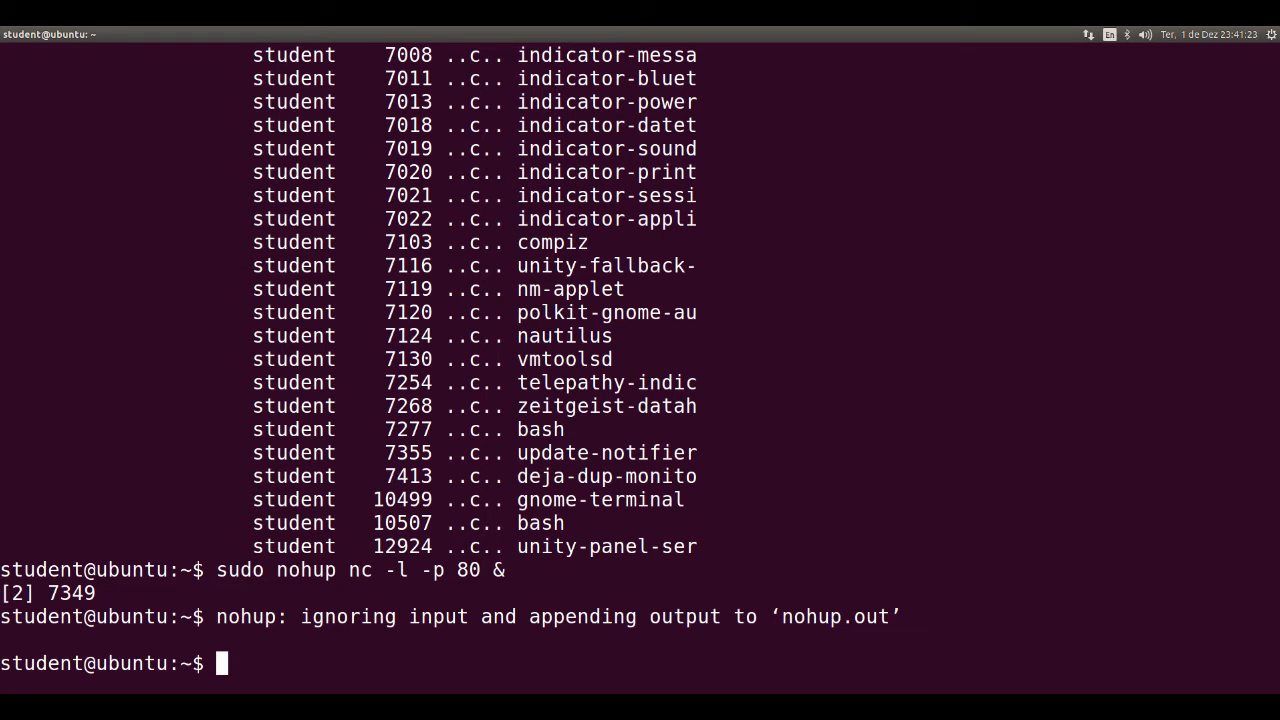
- Run sudo fuser -v -n tcp 80 to reveal the root-owned nc process holding port 80
{"action": "type", "text": "sudo"}
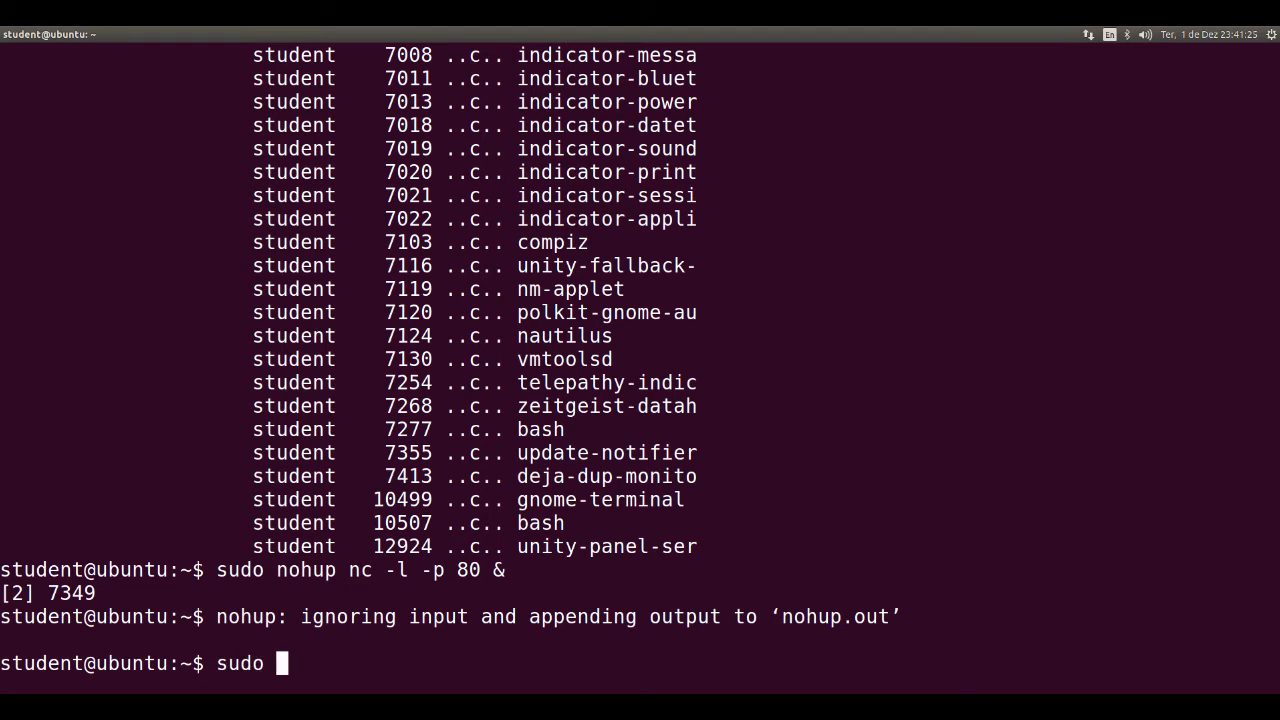
{"action": "type", "text": "fuser"}
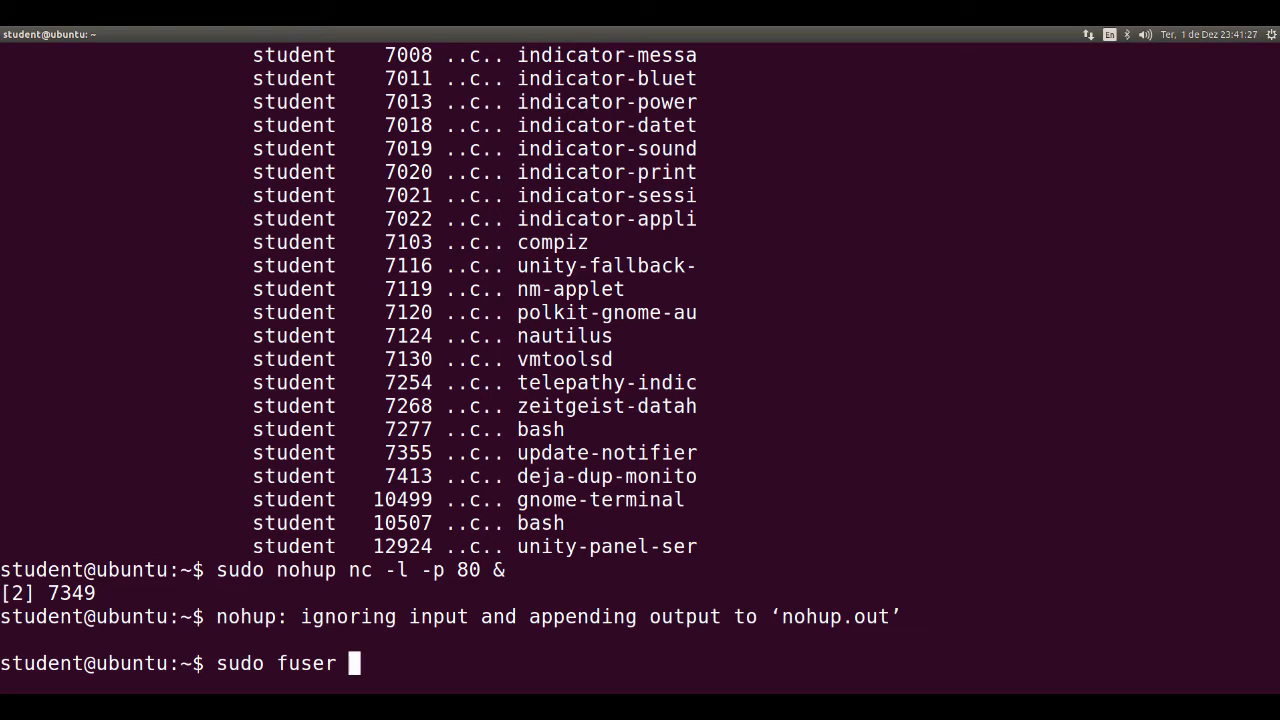
{"action": "type", "text": "-v -n"}
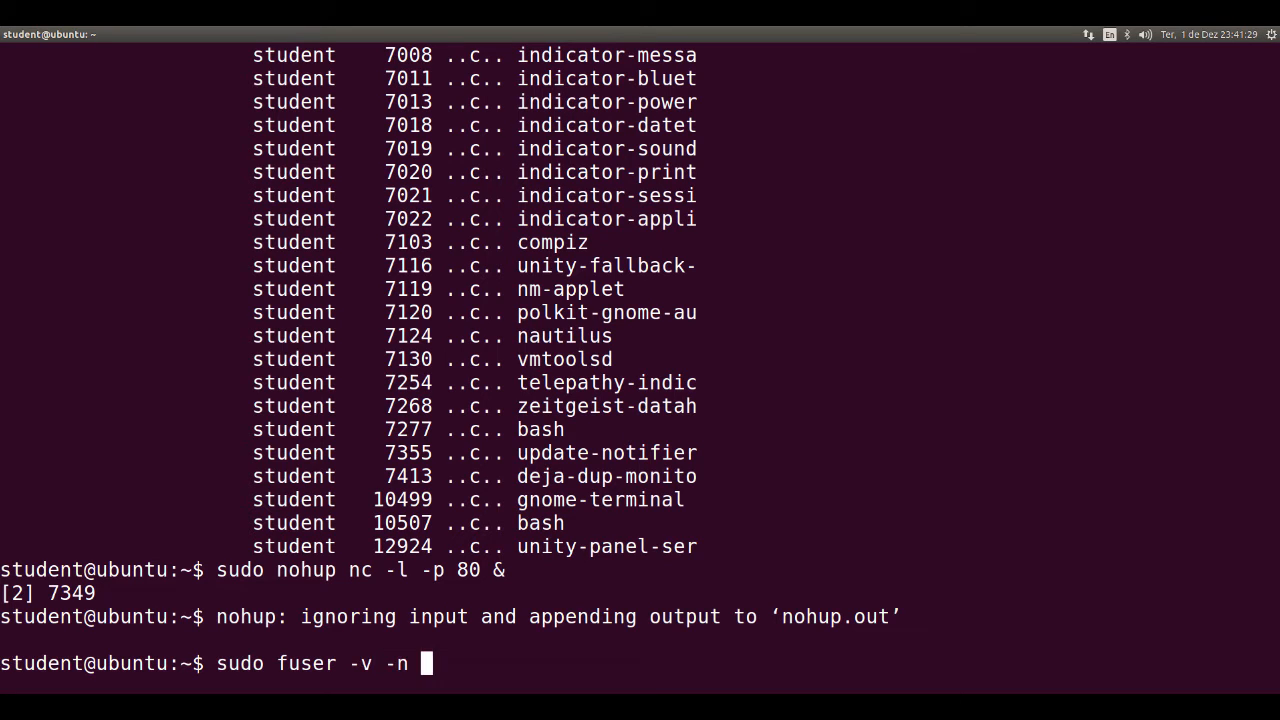
{"action": "type", "text": "tcp 80"}
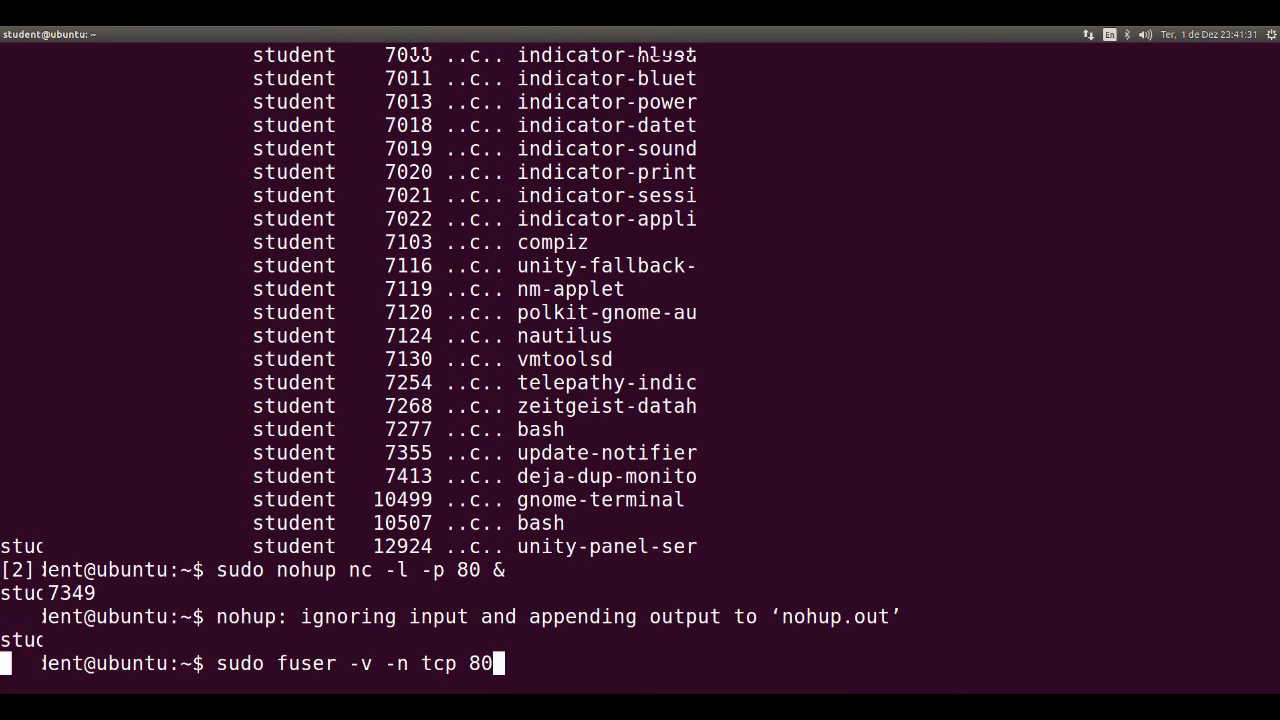
{"action": "key", "text": "Return"}
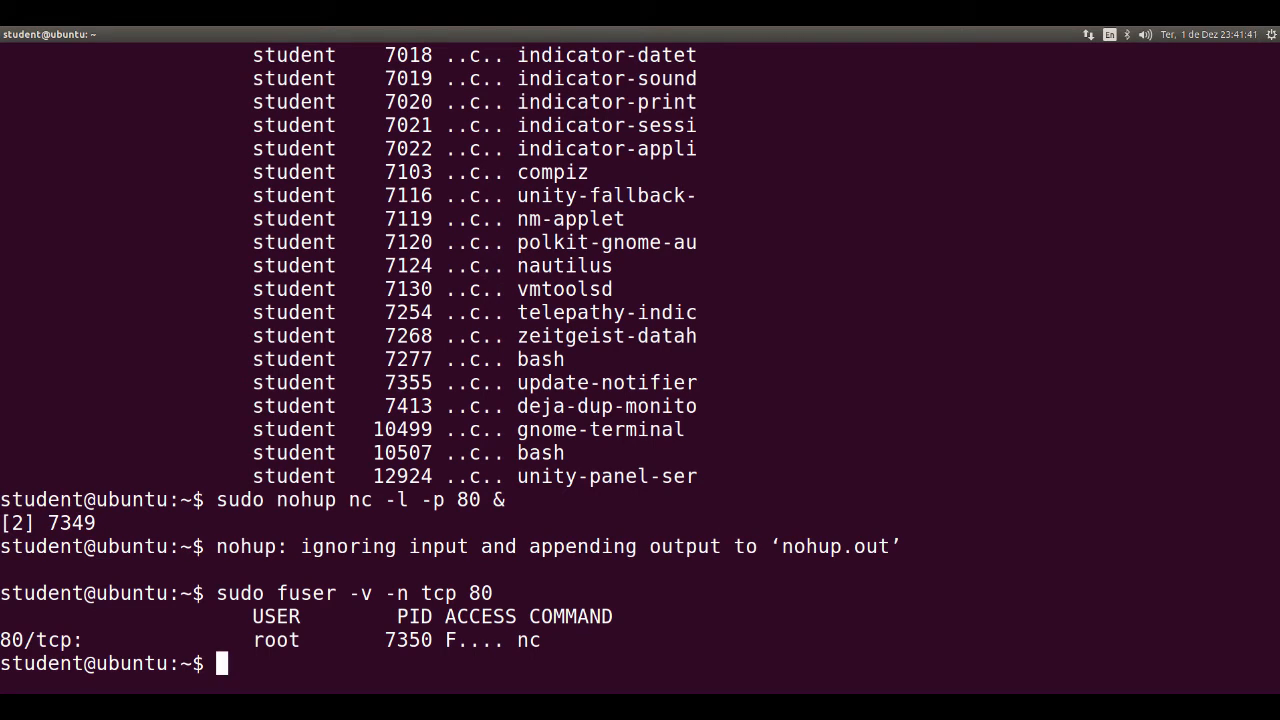
- Run sudo fuser -k -n tcp 80 to kill the nc listener, then begin typing man fuser
{"action": "type", "text": "sudo"}
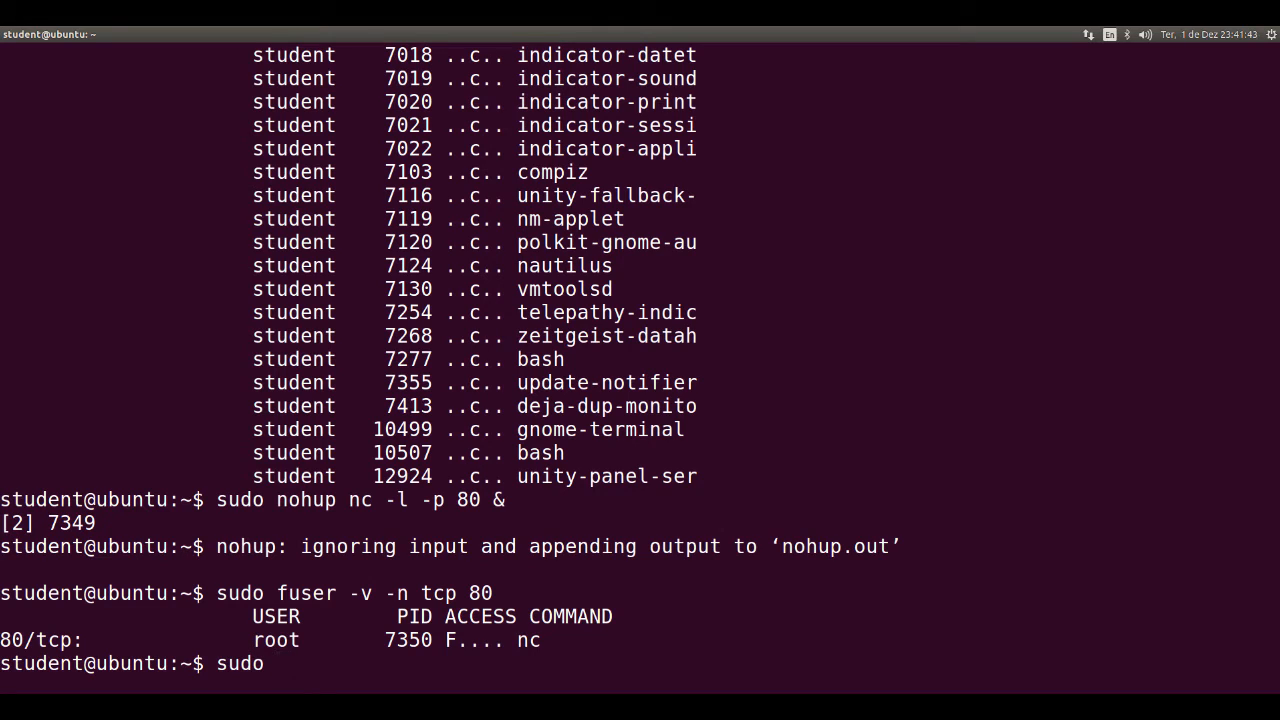
{"action": "type", "text": "fuser -"}
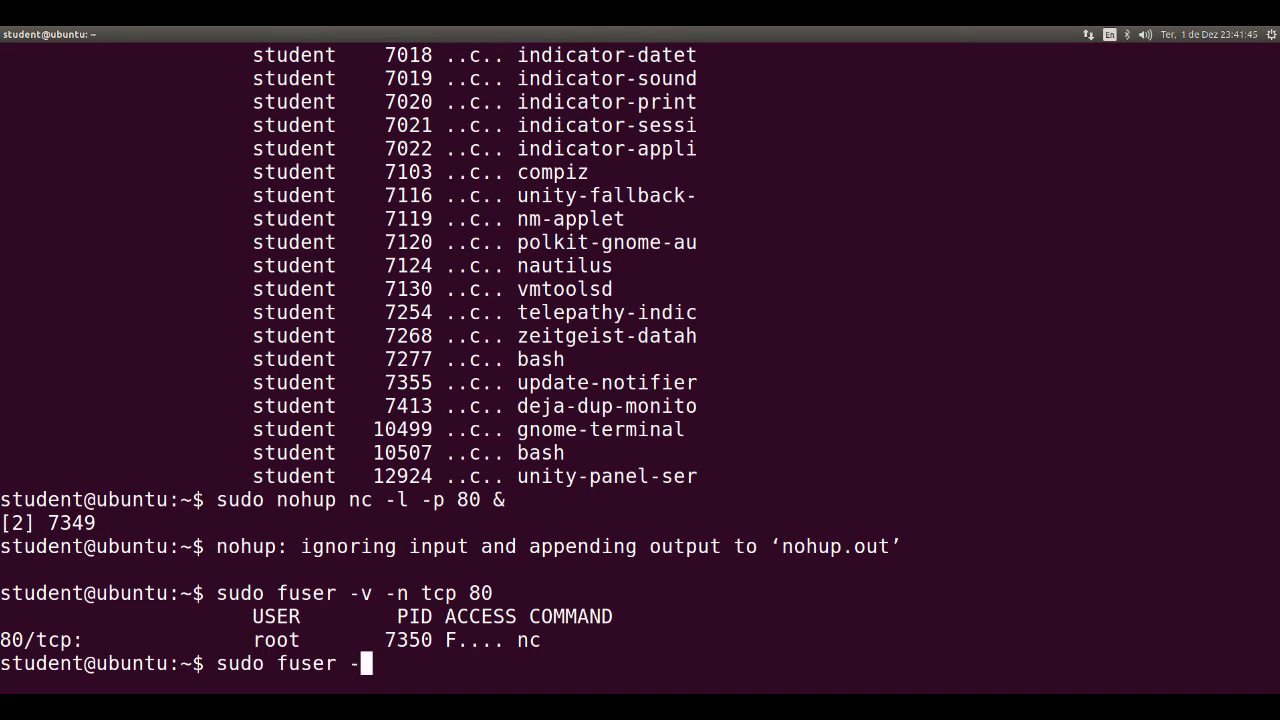
{"action": "type", "text": "k -n tc"}
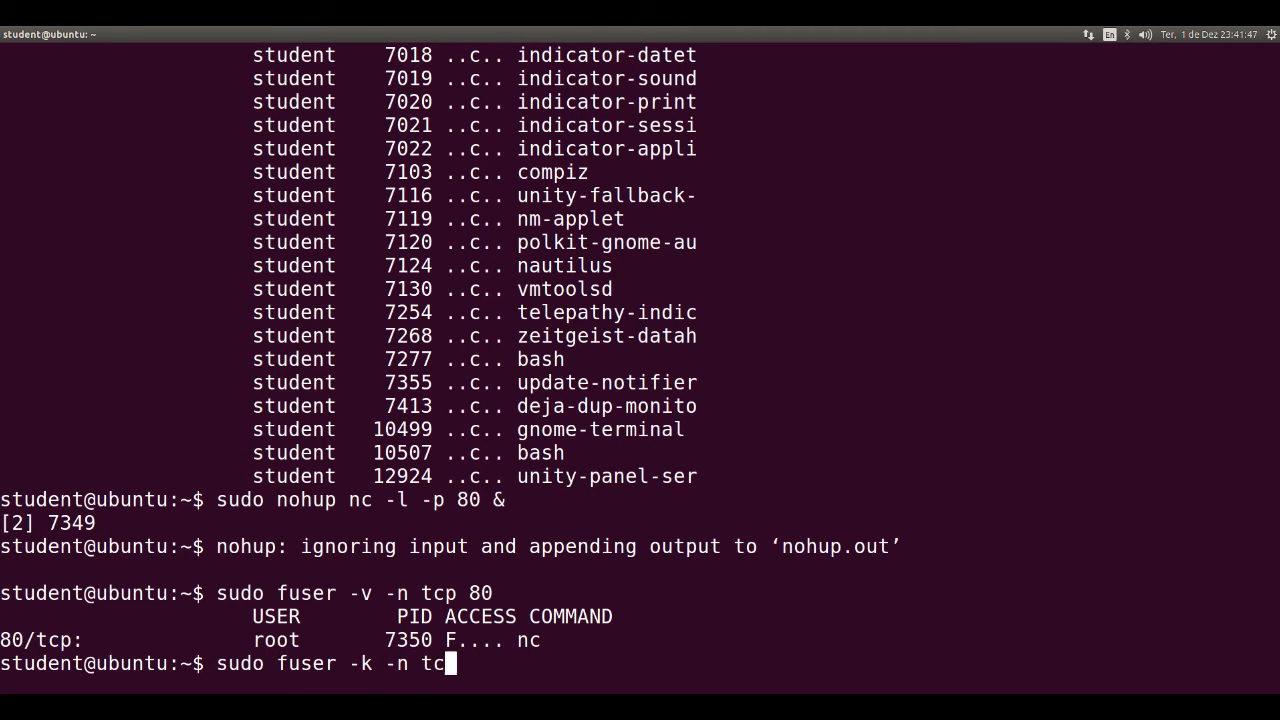
{"action": "type", "text": "p 80"}
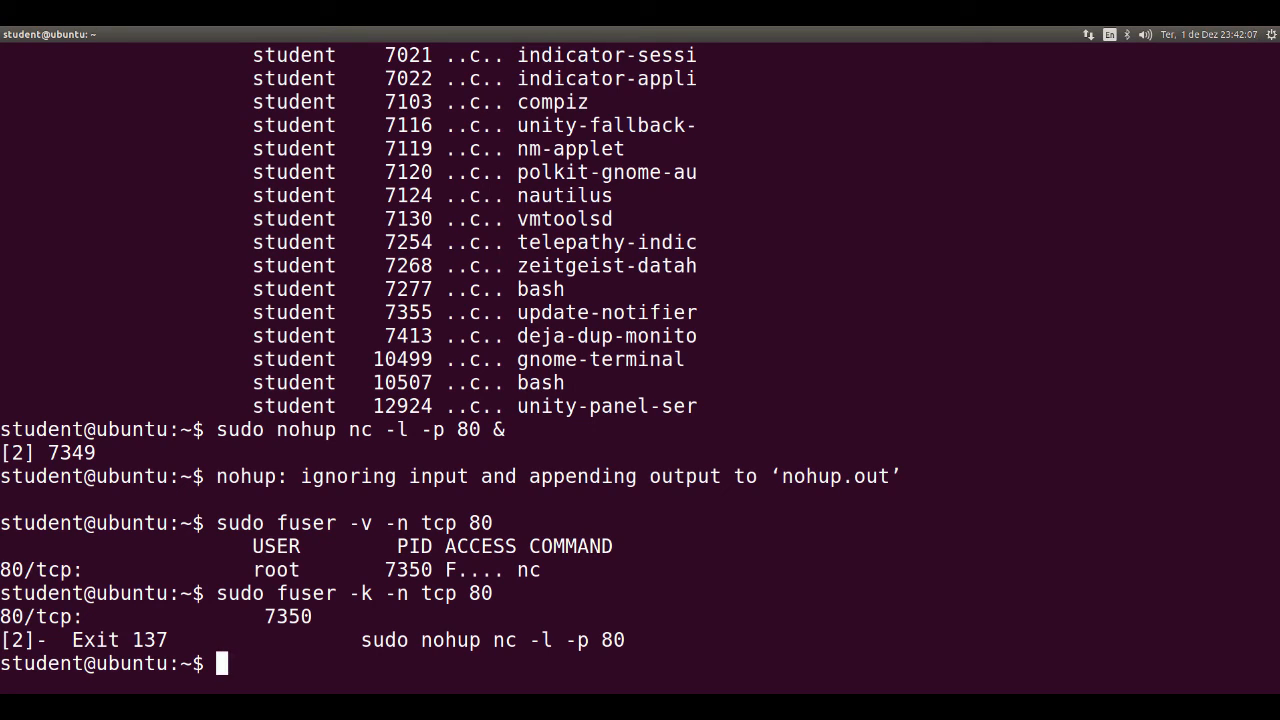
{"action": "type", "text": "man f"}
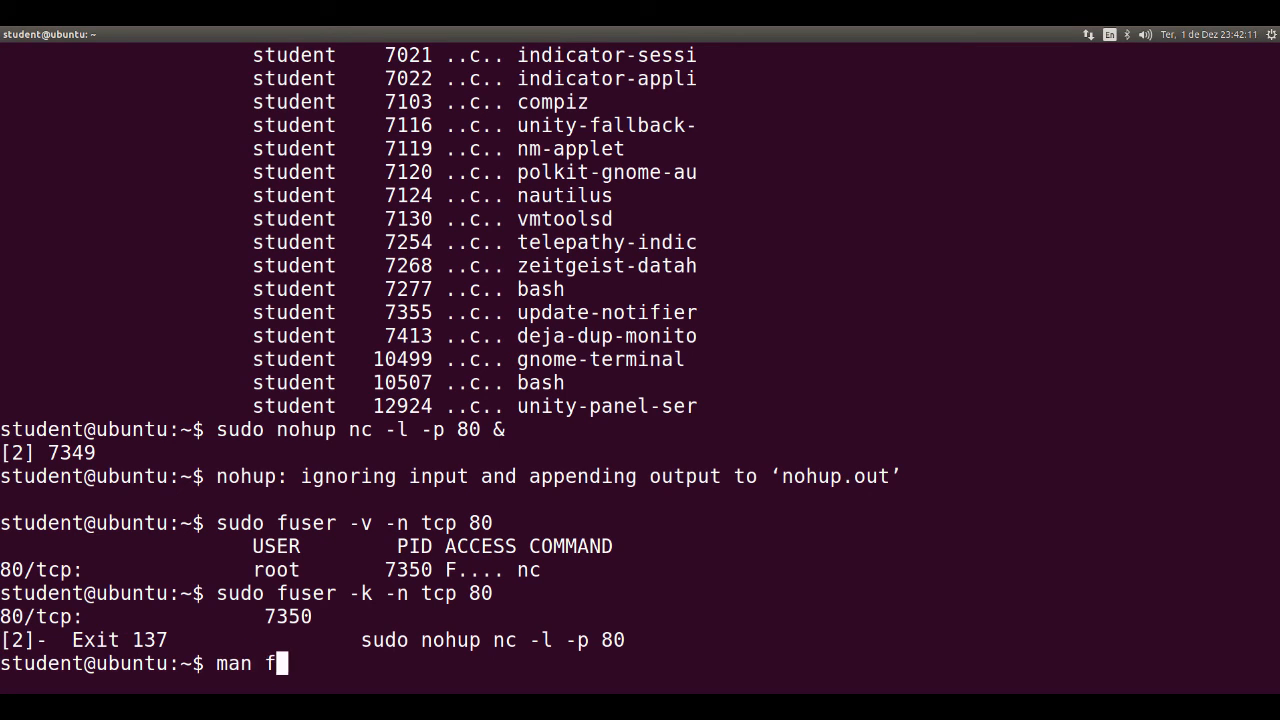